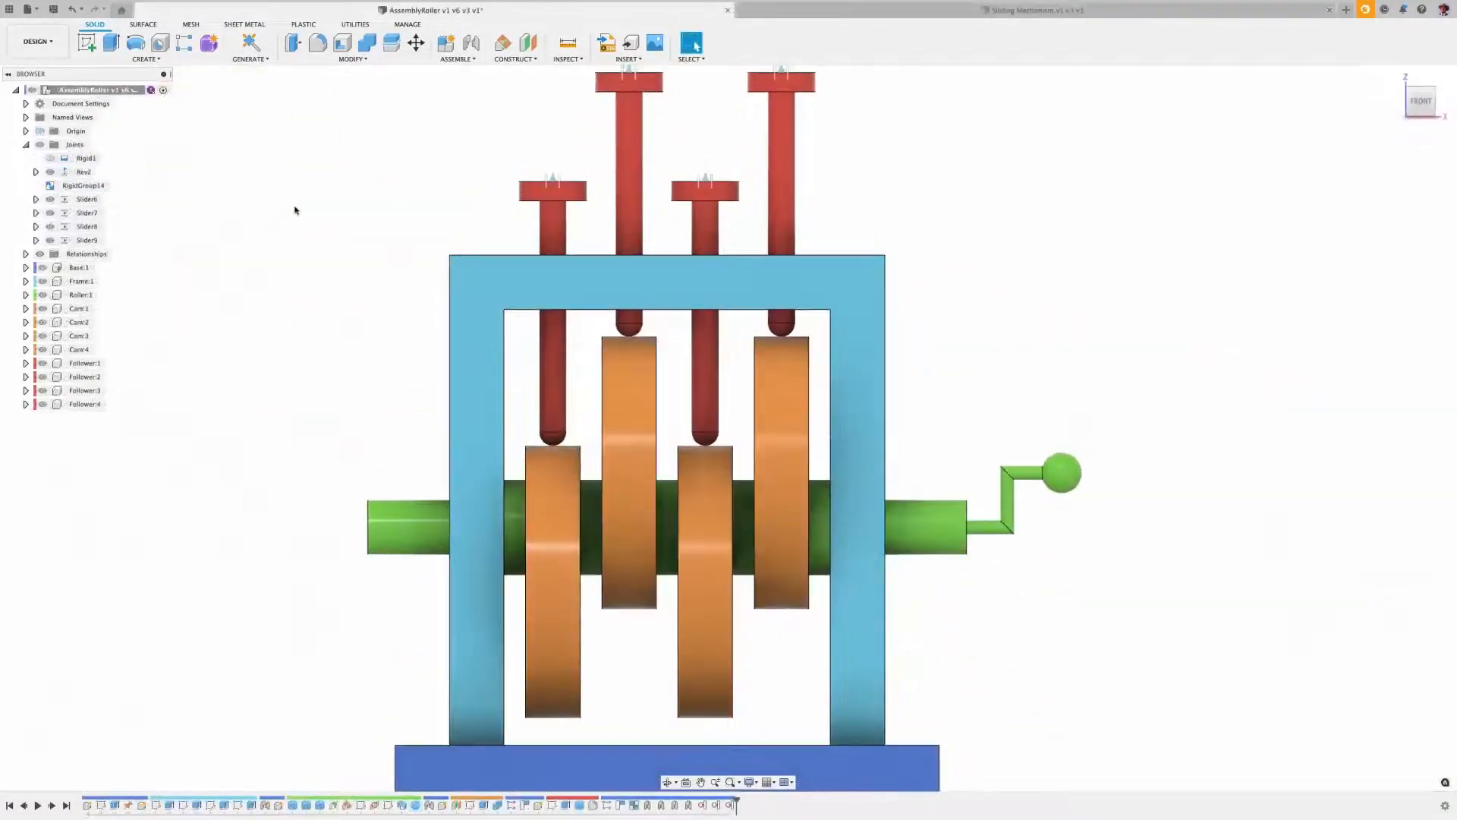
- Add a tangent relationship binding the third follower tip to the third cam face
left_click(456, 44)
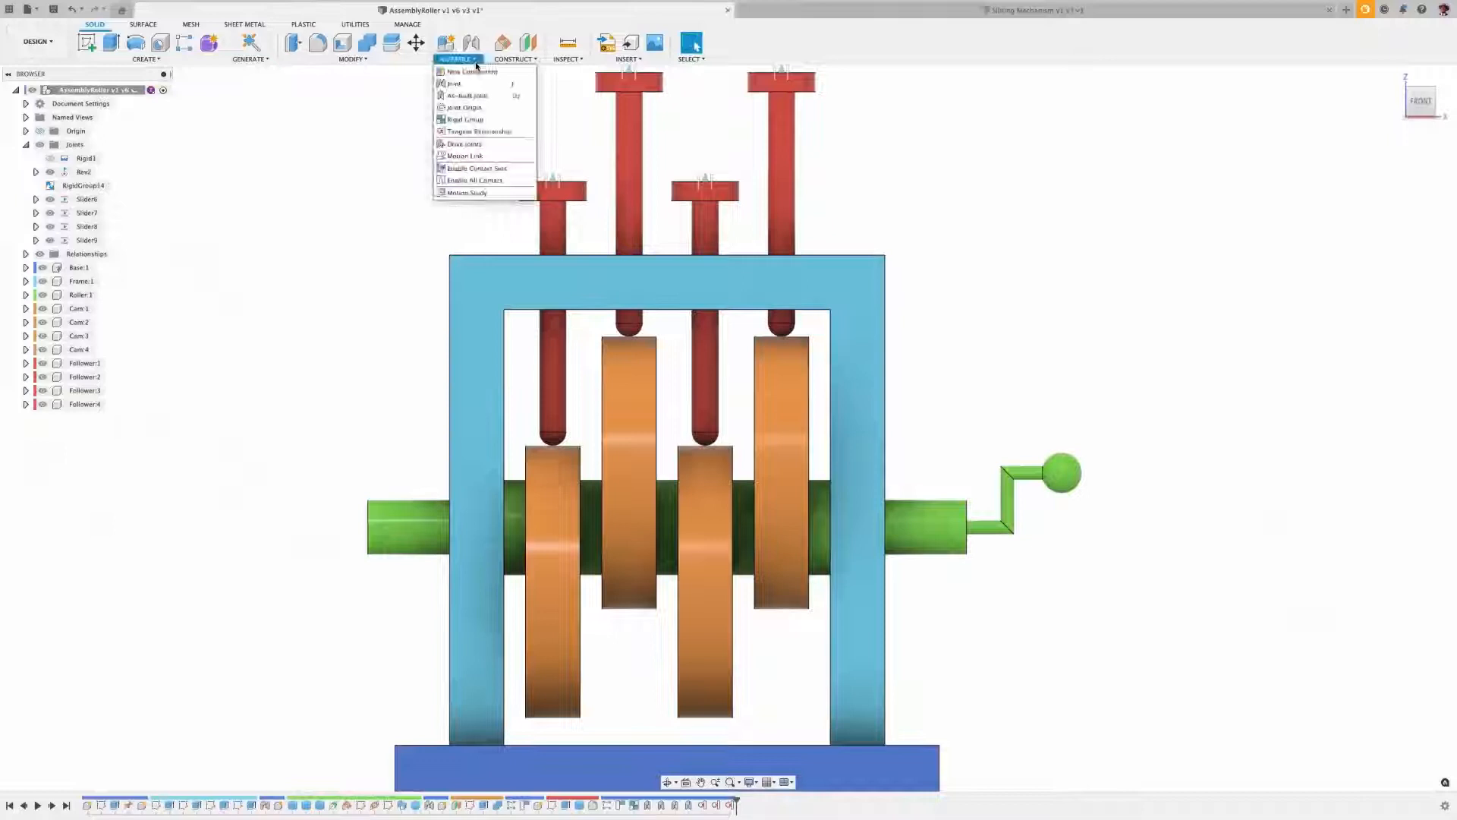
left_click(476, 131)
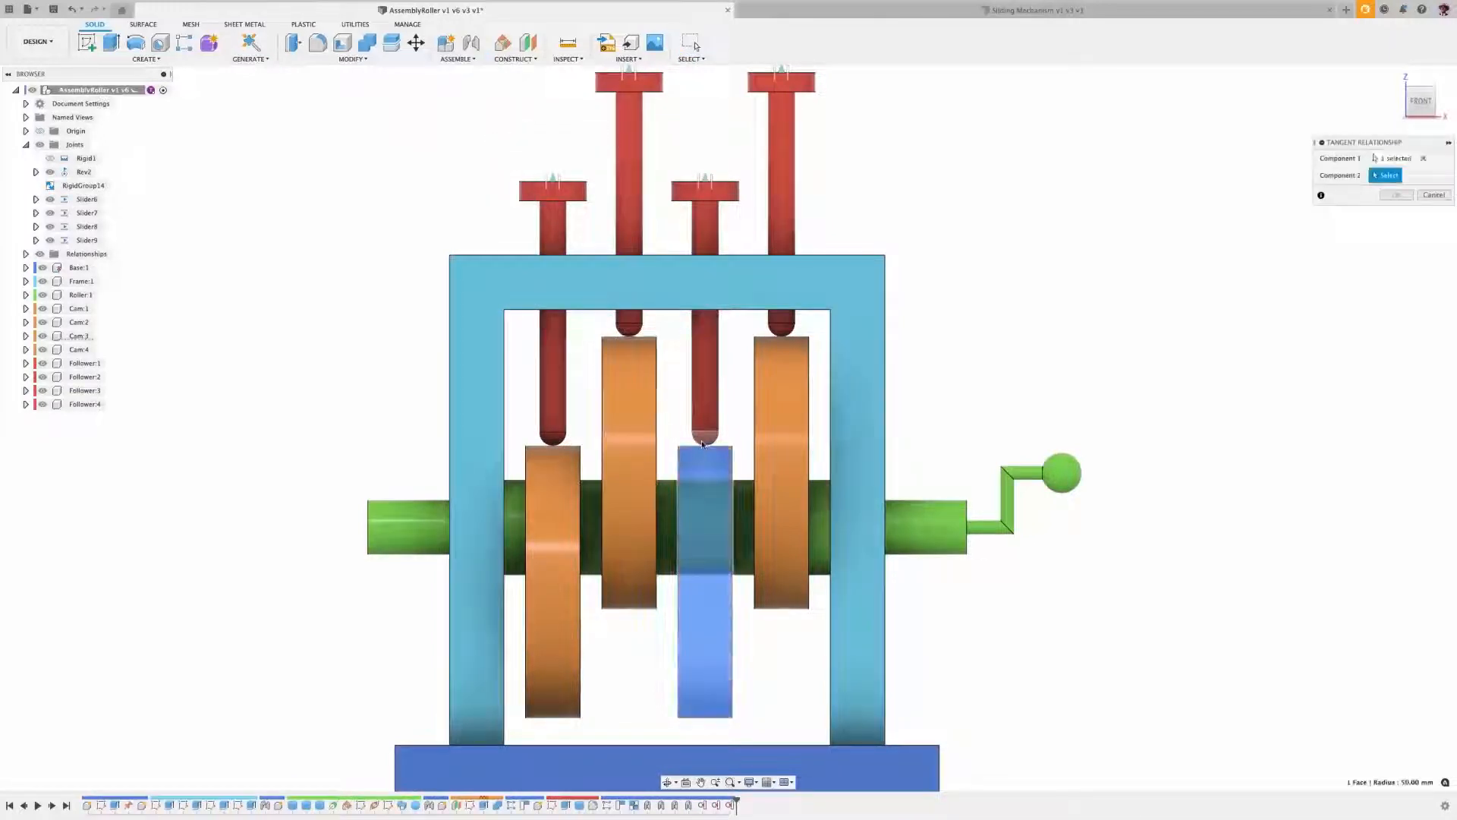
left_click(1433, 194)
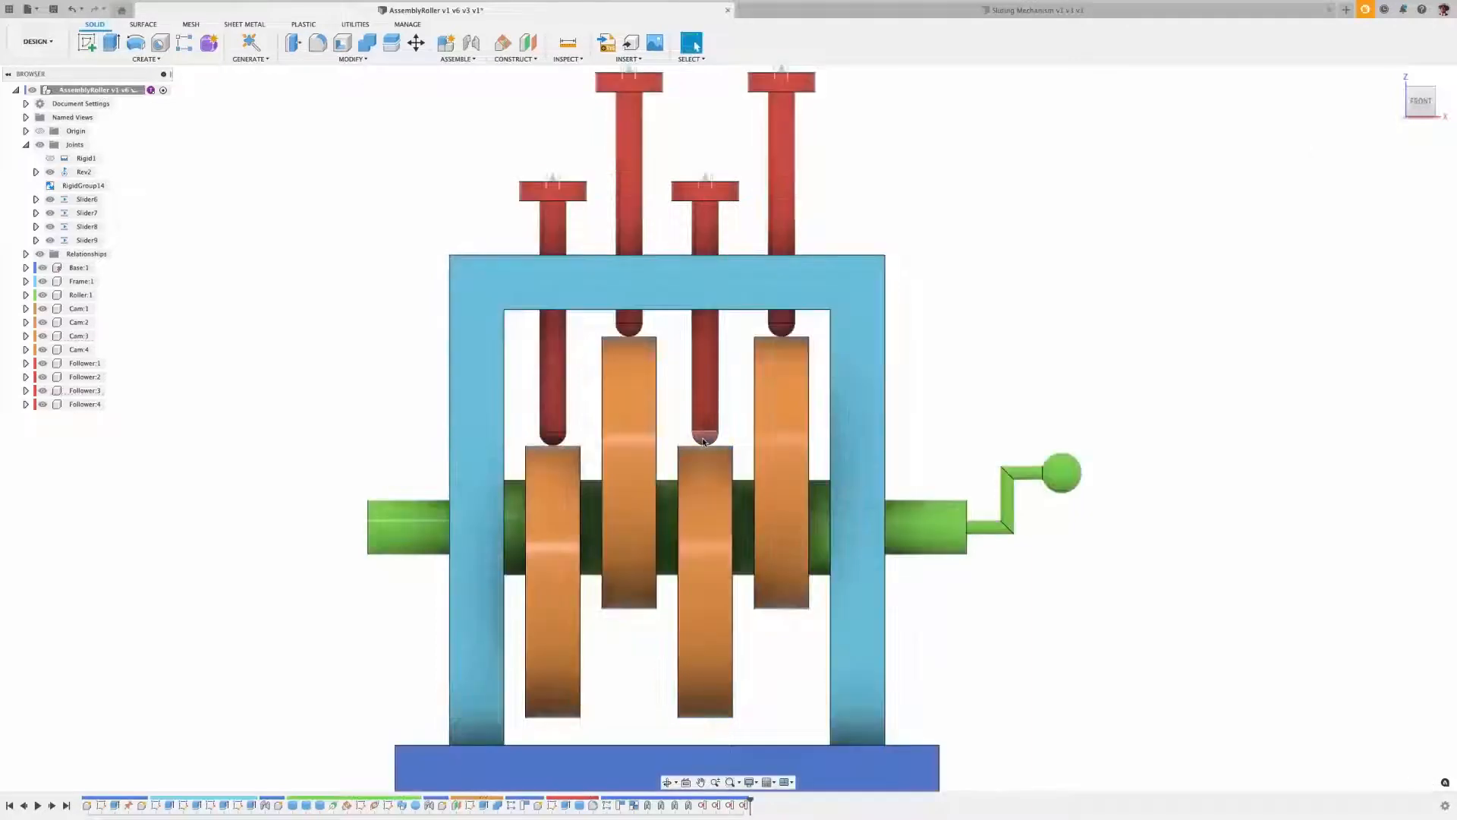
- Add a tangent relationship binding the fourth follower to the fourth cam and show it under Relationships
left_click(457, 44)
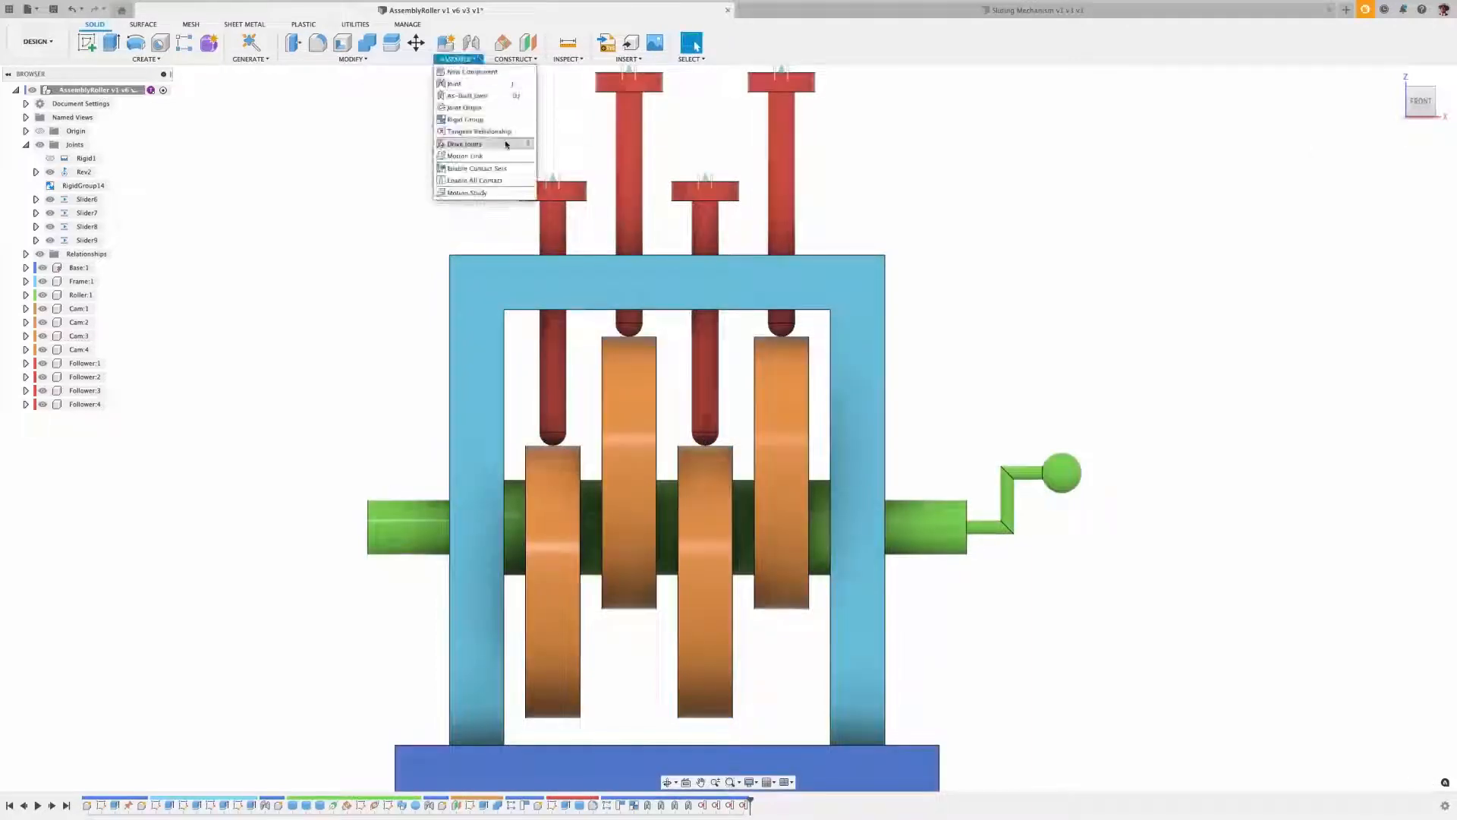
left_click(481, 131)
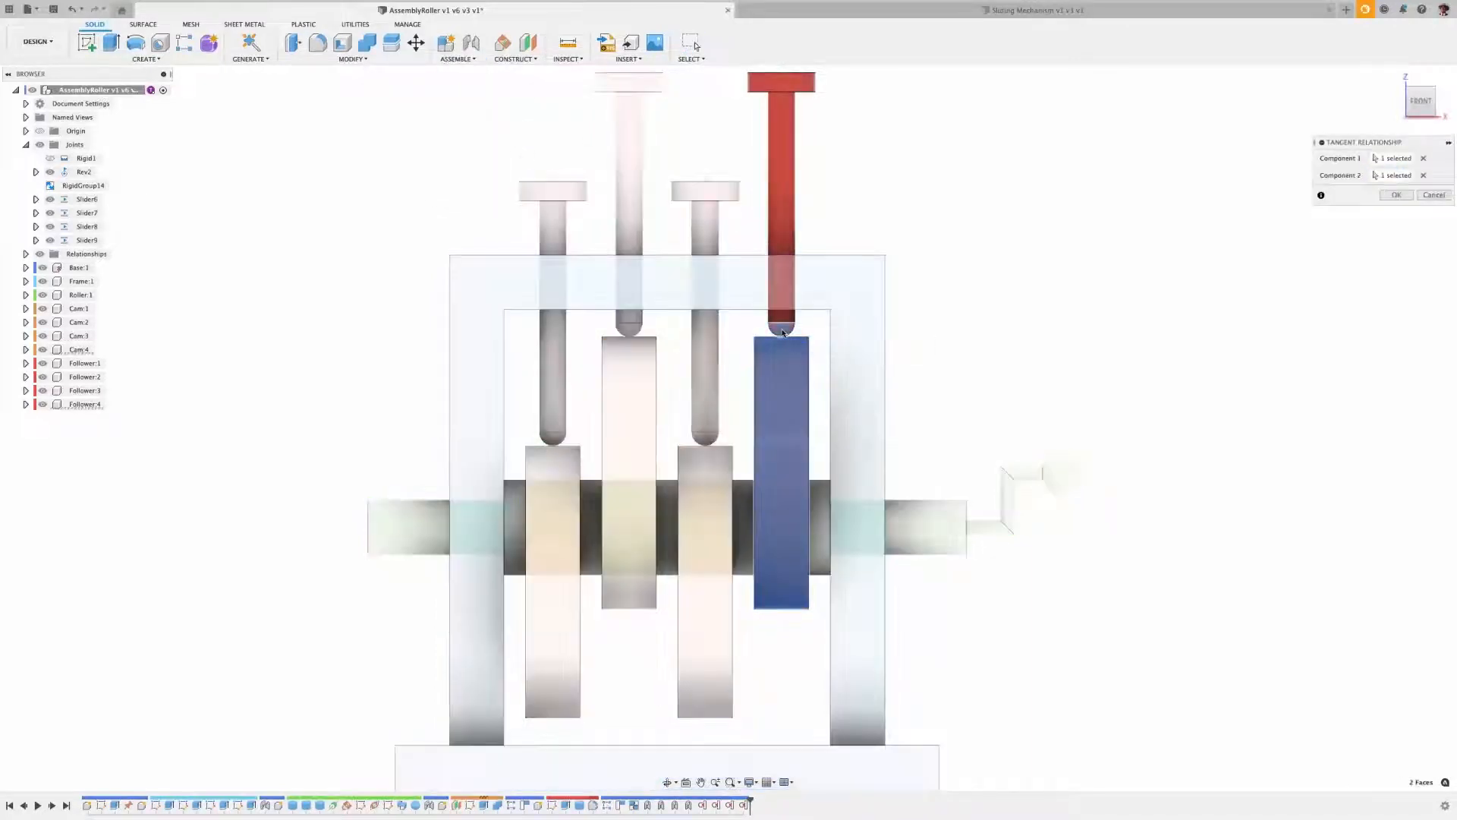
left_click(1397, 196)
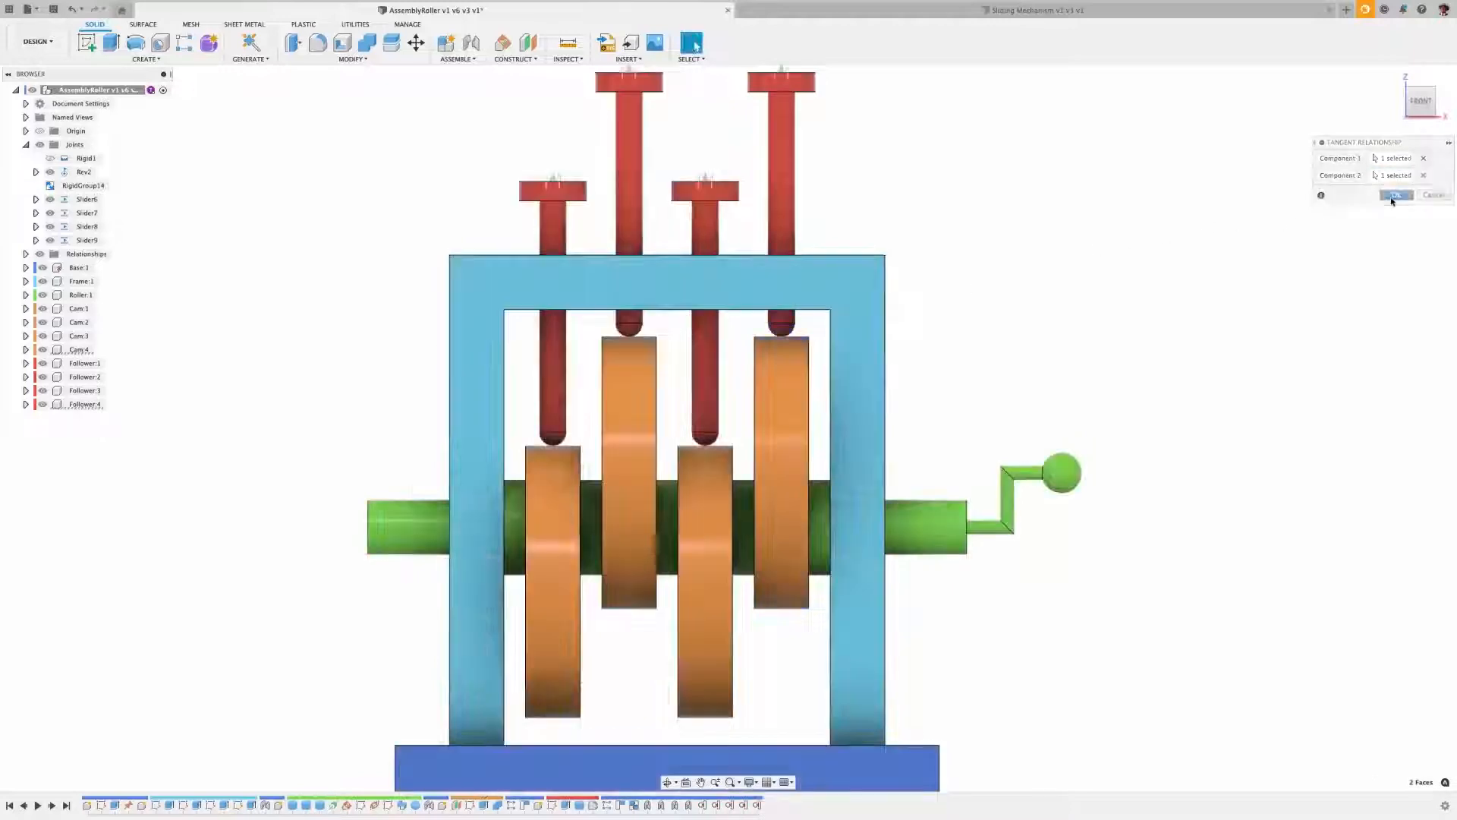
left_click(1397, 195)
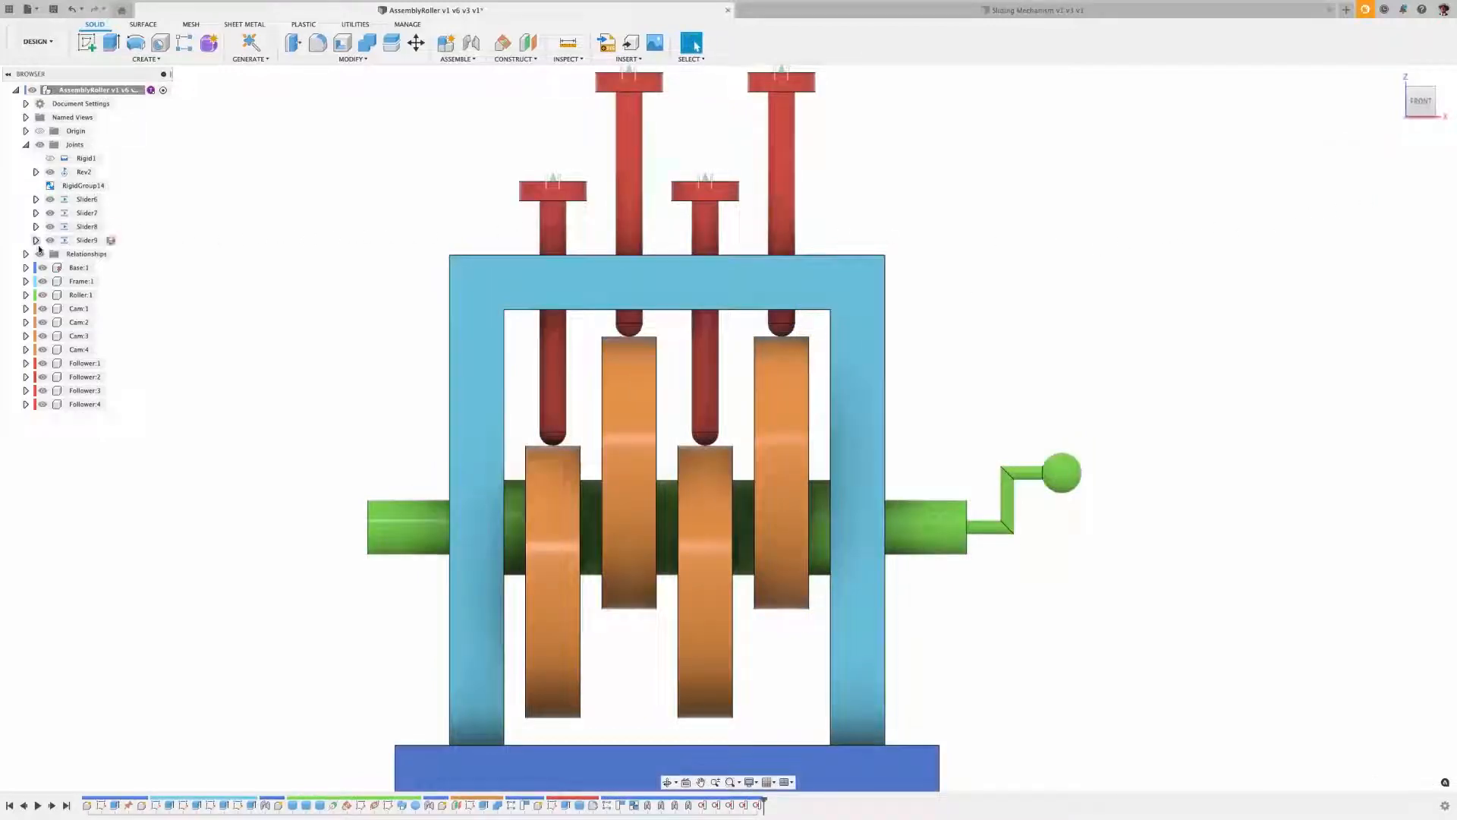
left_click(26, 254)
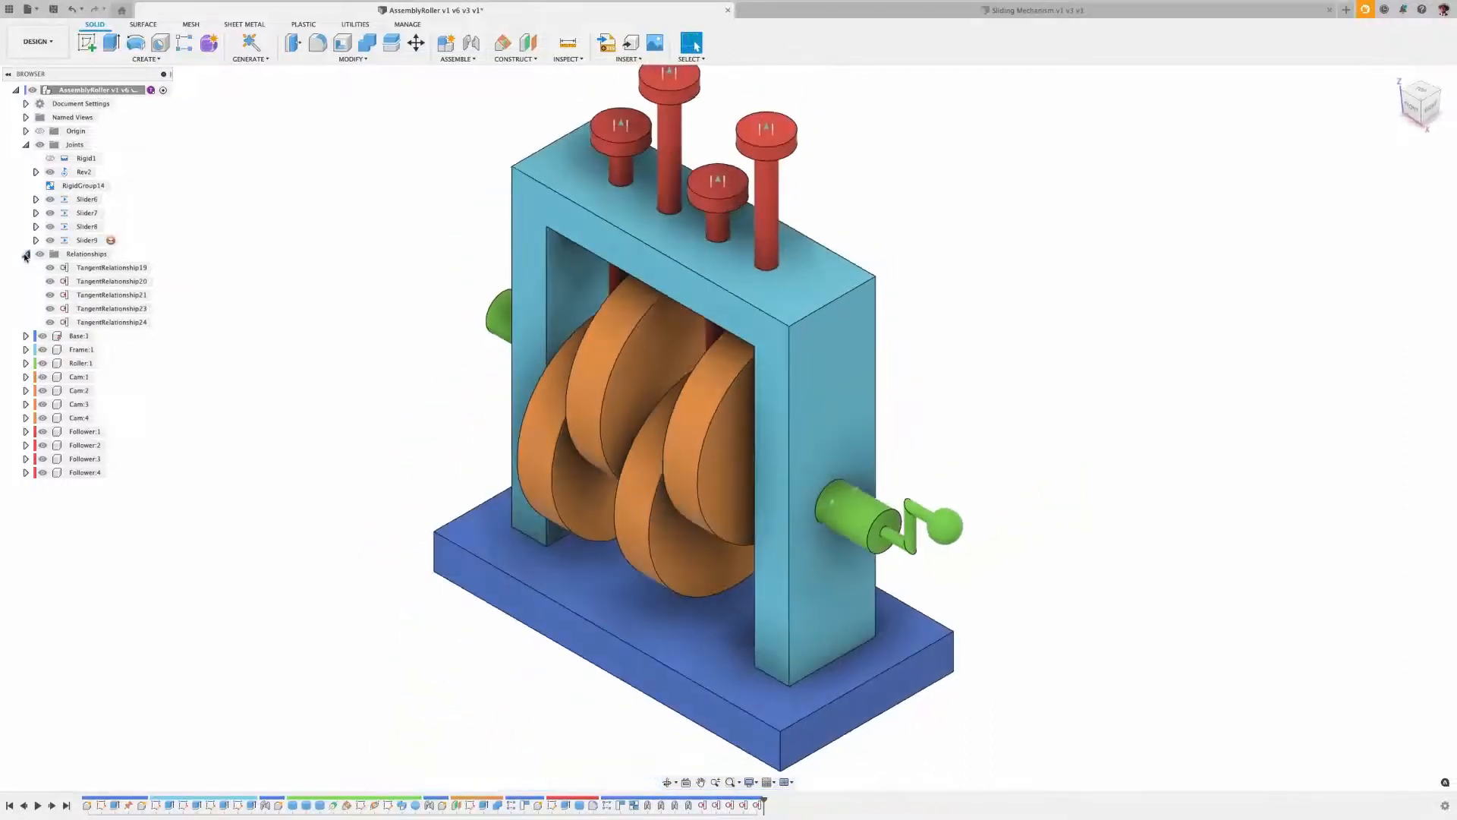
- Animate the roller's Rev2 revolute joint, then switch to the Sliding Mechanism design
right_click(85, 171)
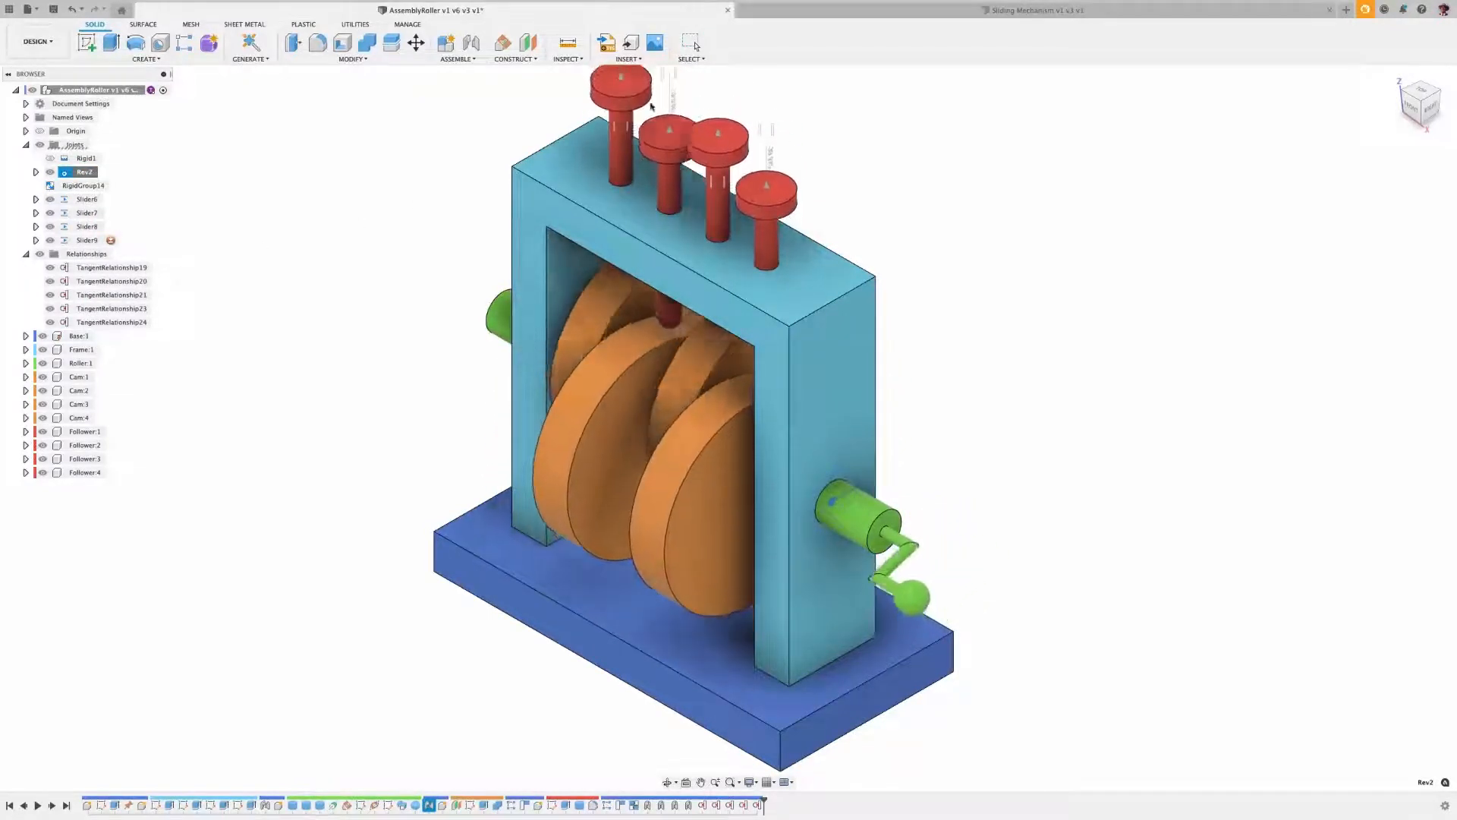
left_click(1032, 11)
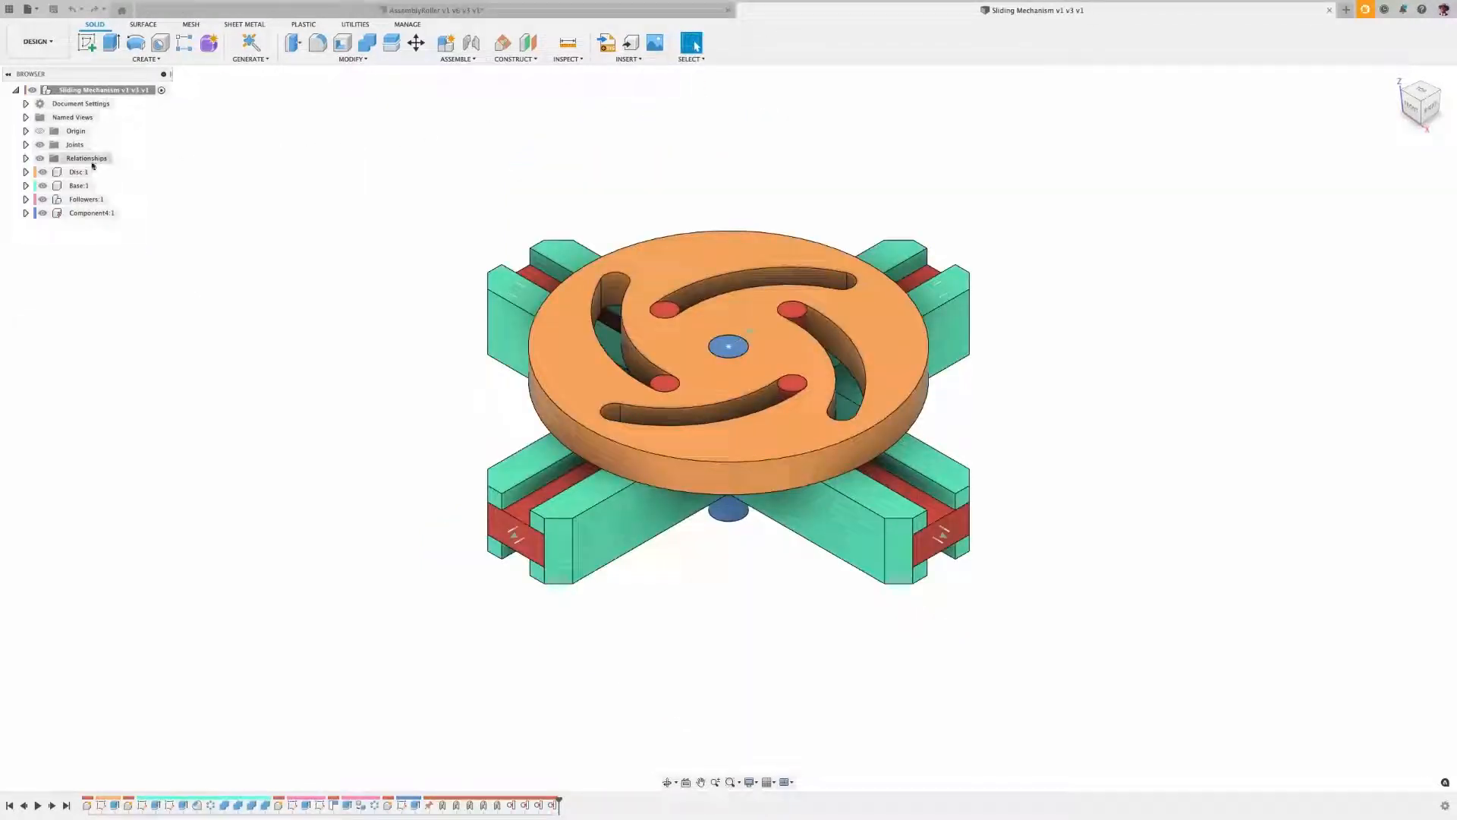
- Expand Joints and Relationships and delete the existing tangent relationships
left_click(25, 145)
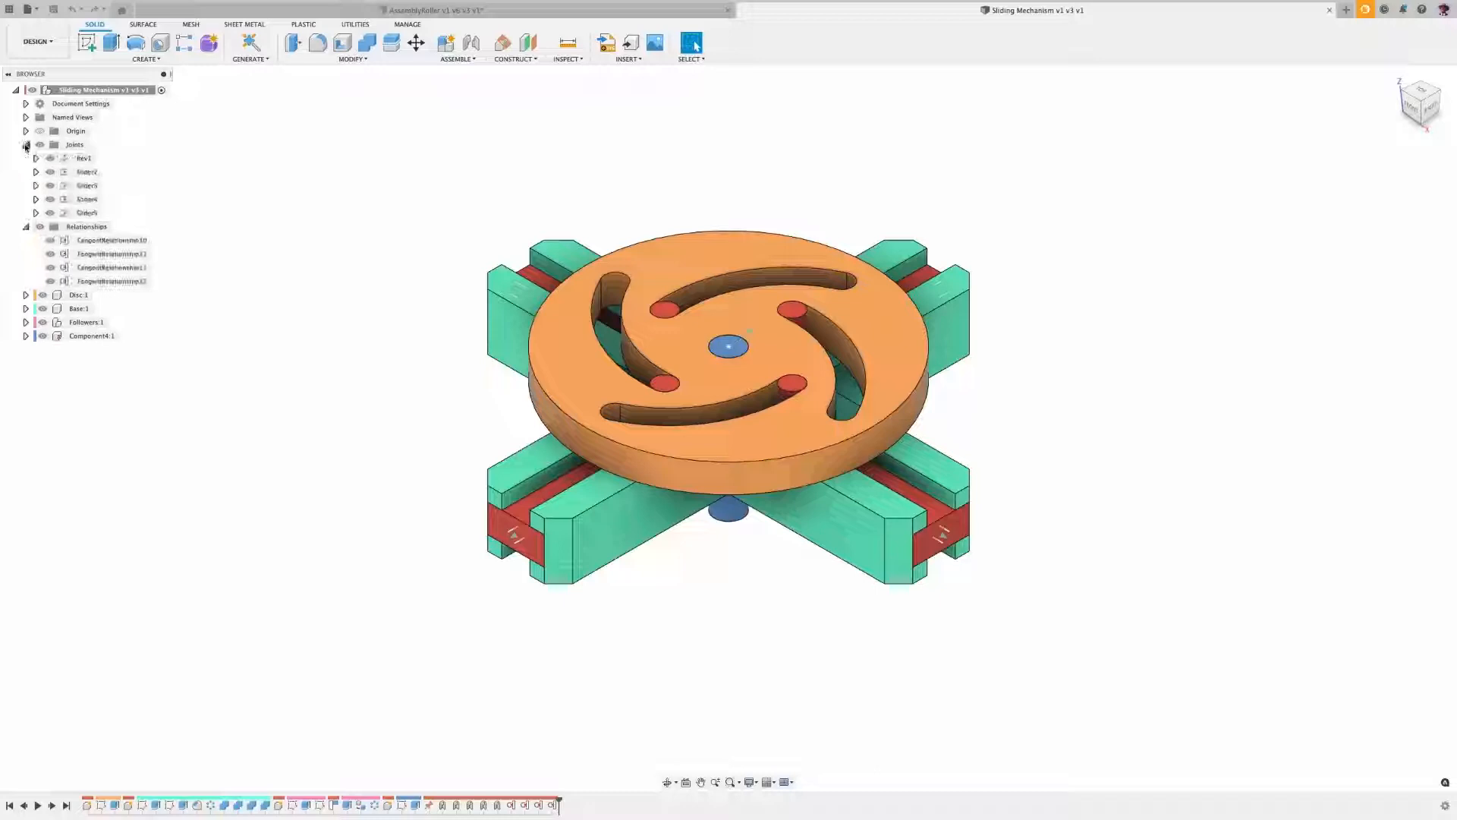
right_click(84, 158)
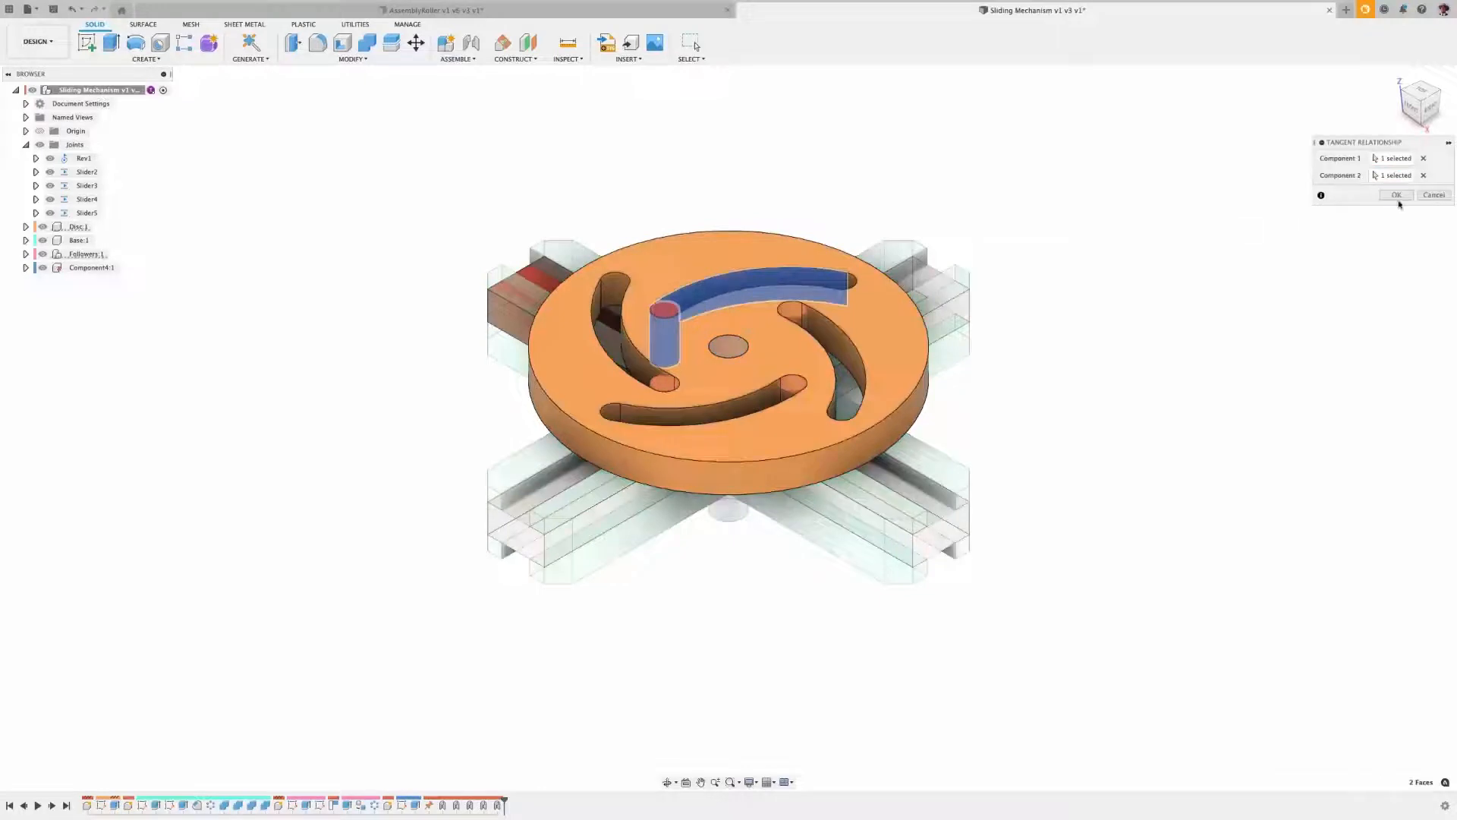
- Confirm the first pin-to-slot tangent relationship and bind the next pins to their slots
left_click(1397, 196)
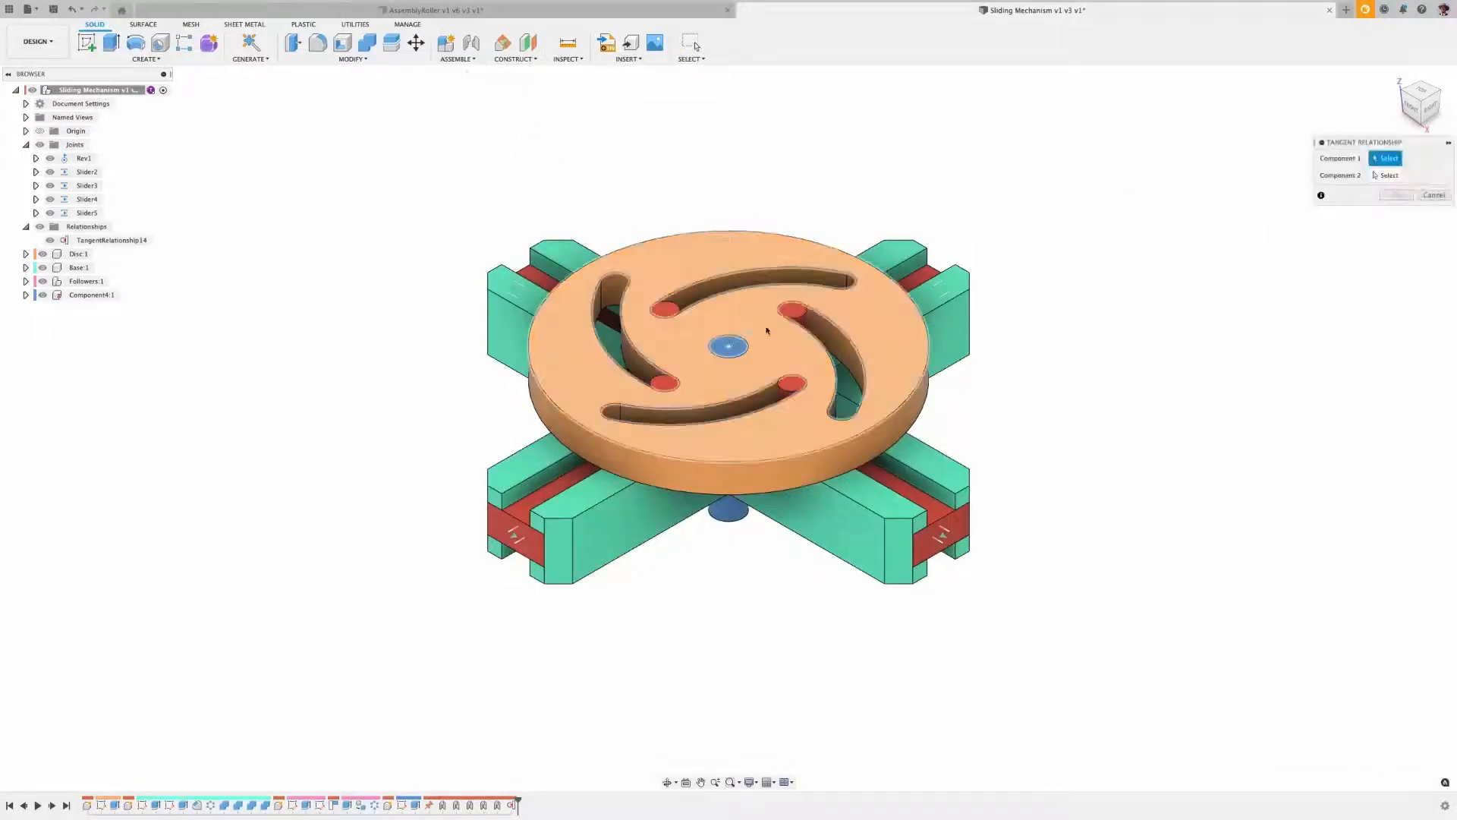
left_click(457, 44)
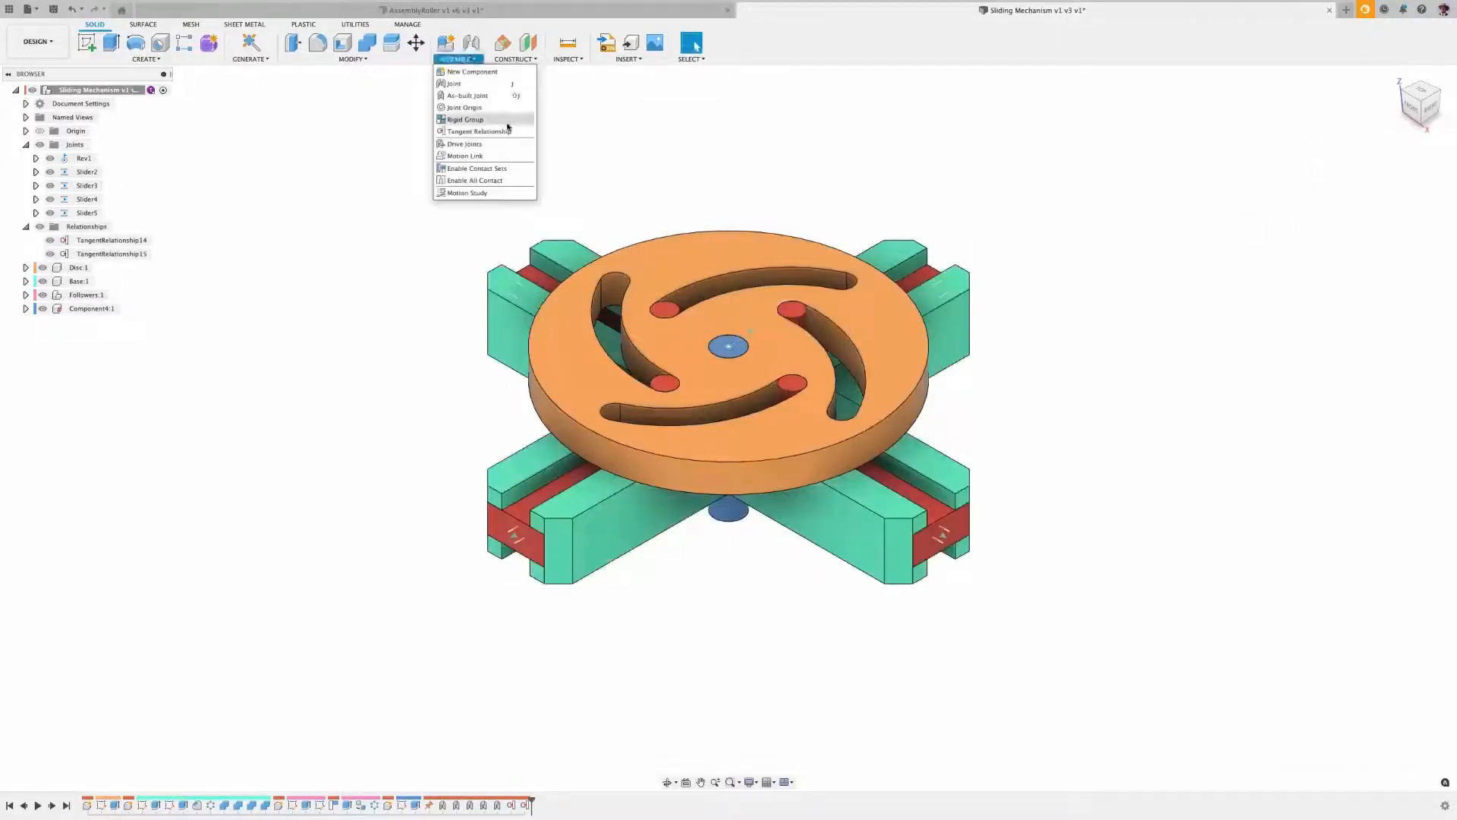
left_click(478, 131)
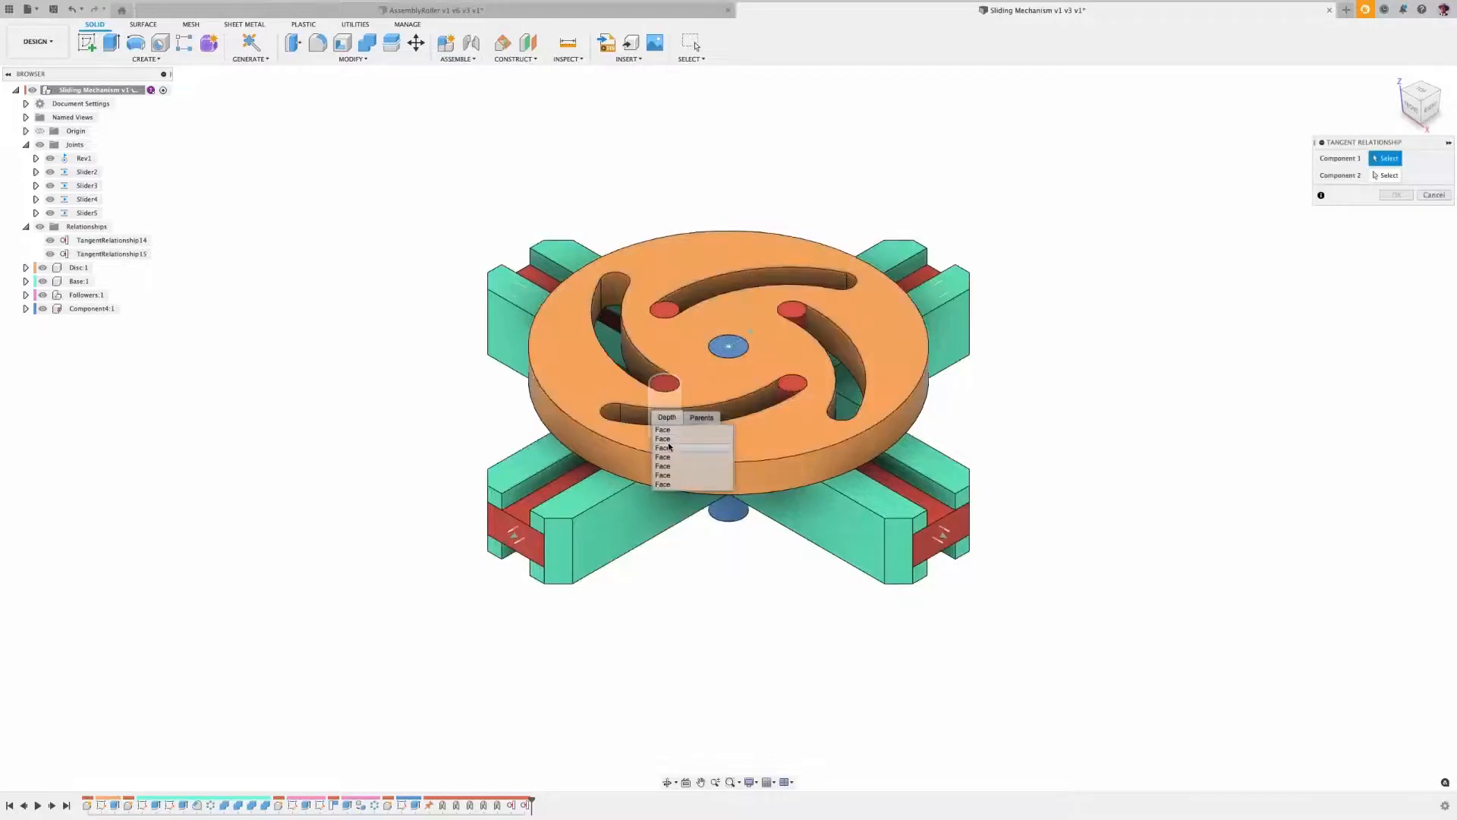
left_click(455, 44)
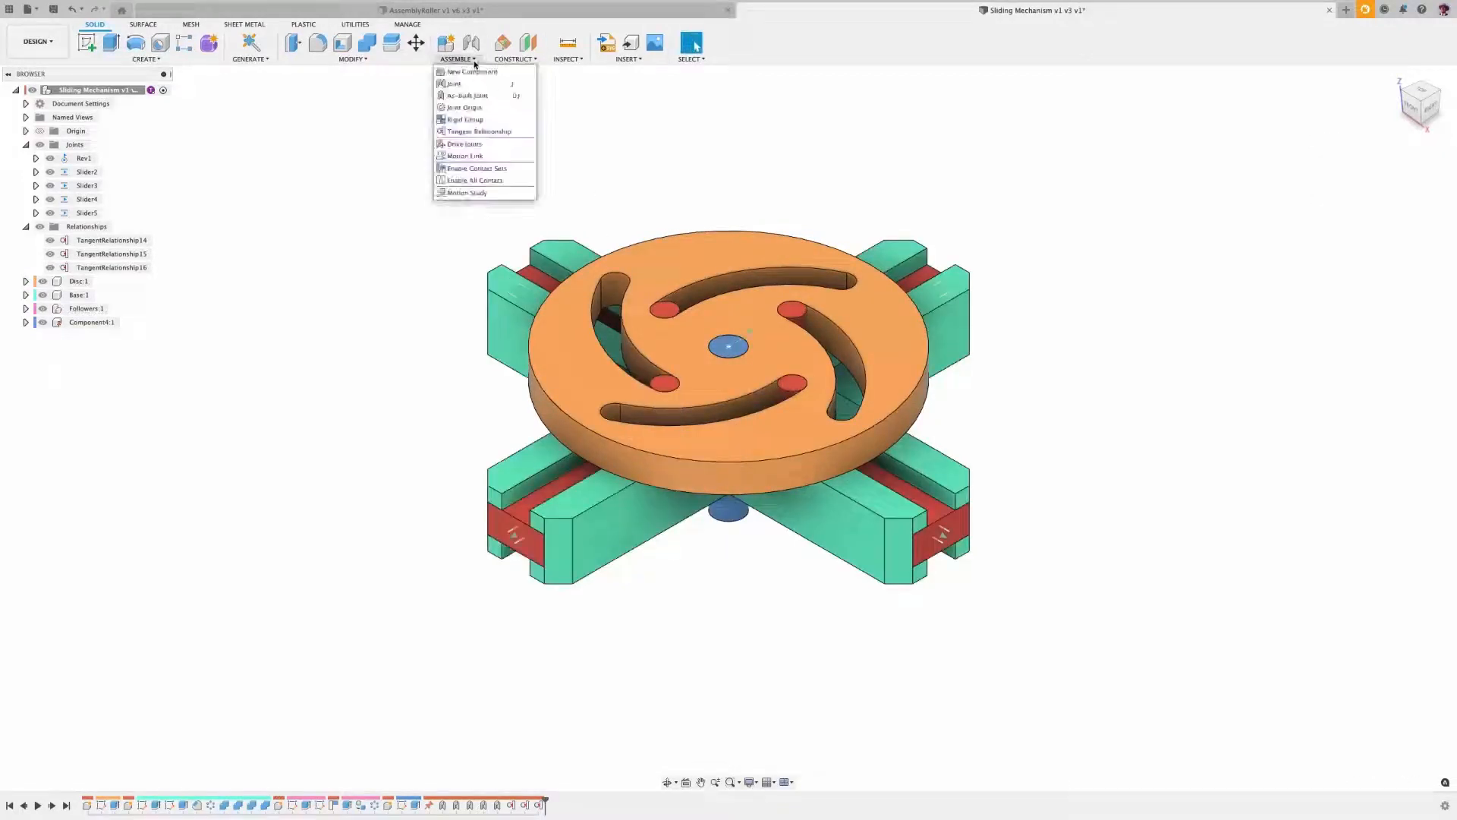
- Bind the remaining pin tangent to its slot and bring up the Rev1 revolute joint's options
left_click(478, 130)
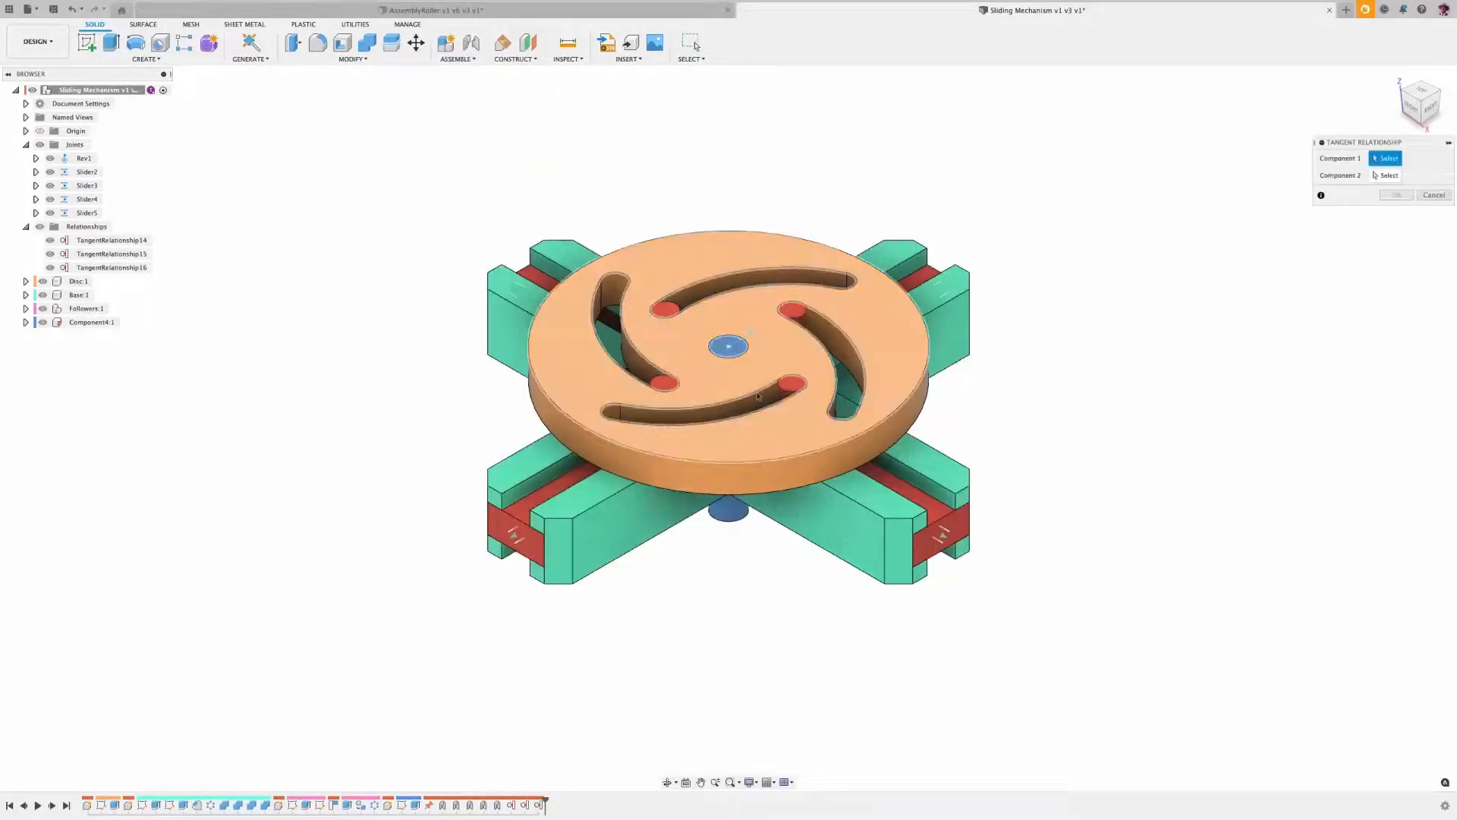
left_click(706, 413)
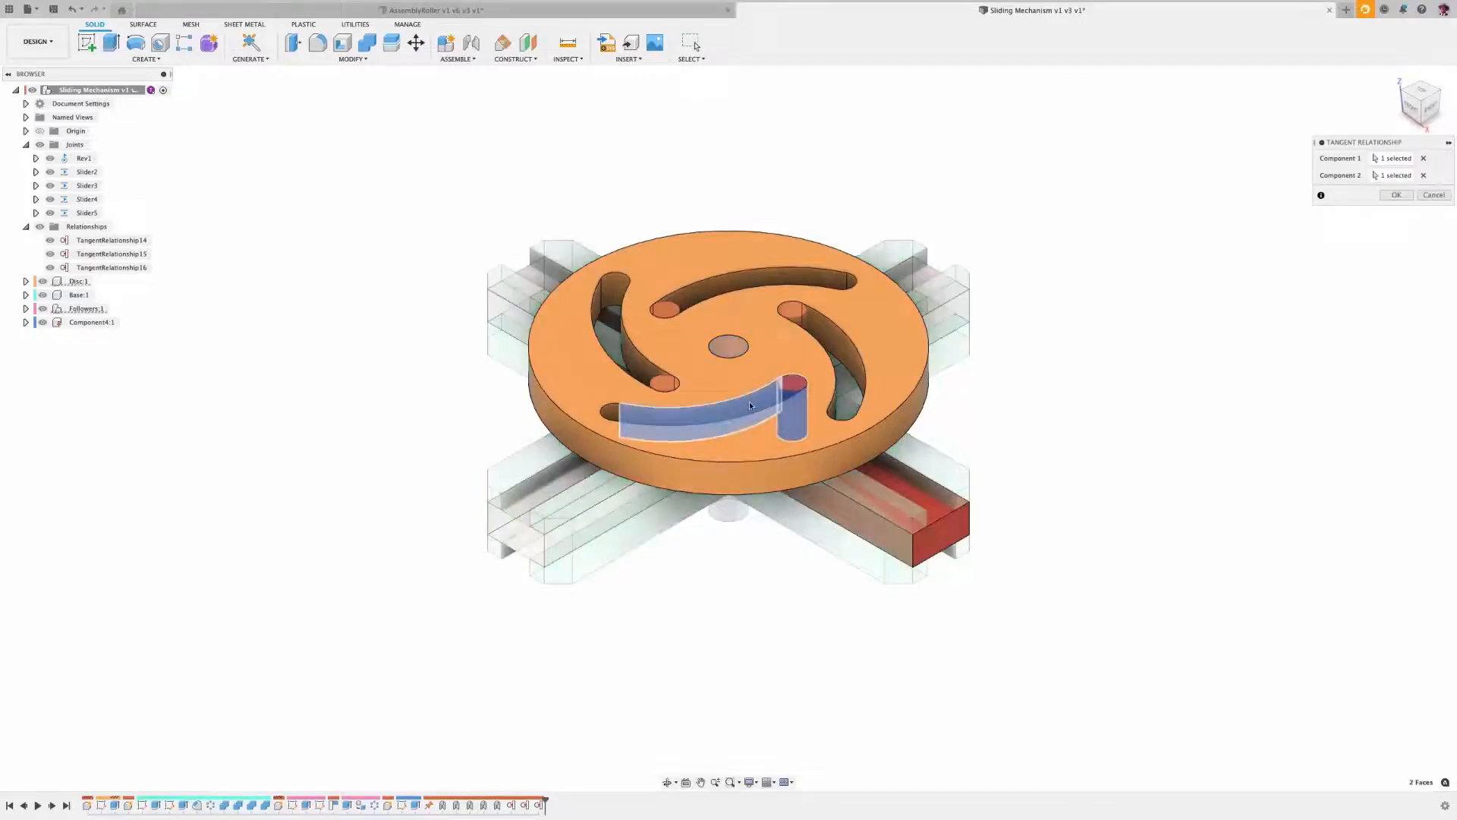
left_click(1397, 195)
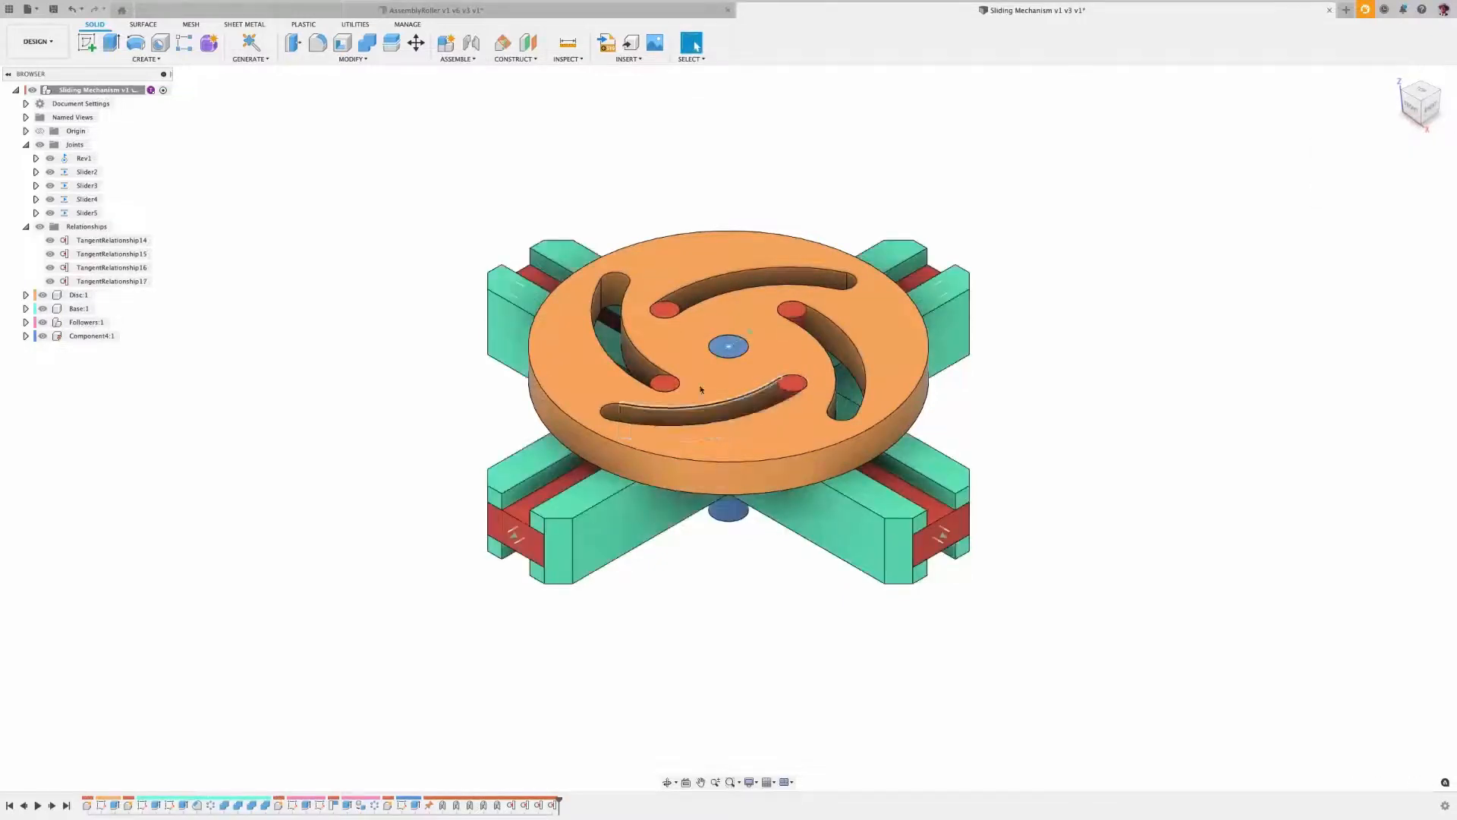
right_click(83, 156)
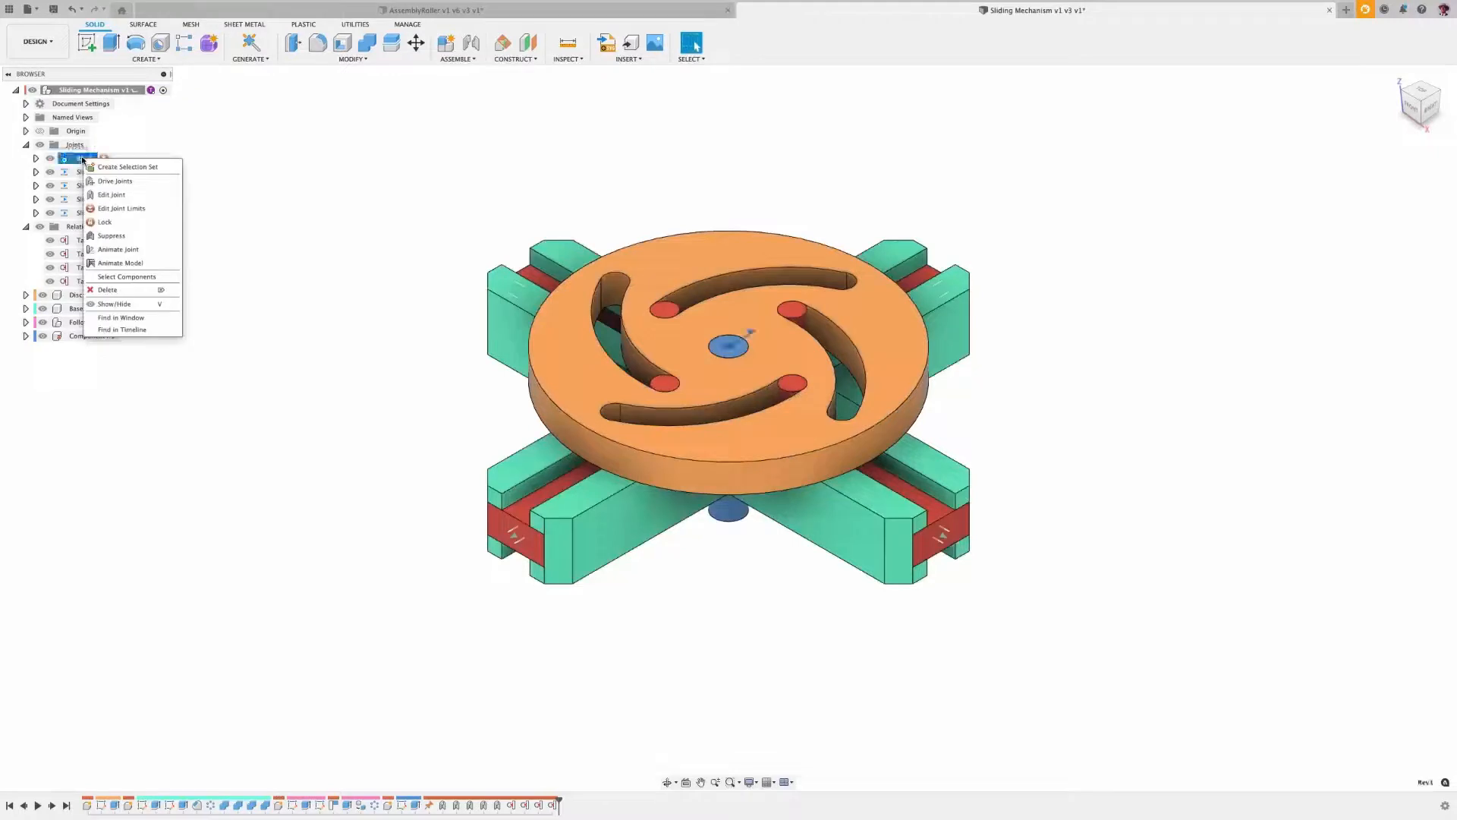